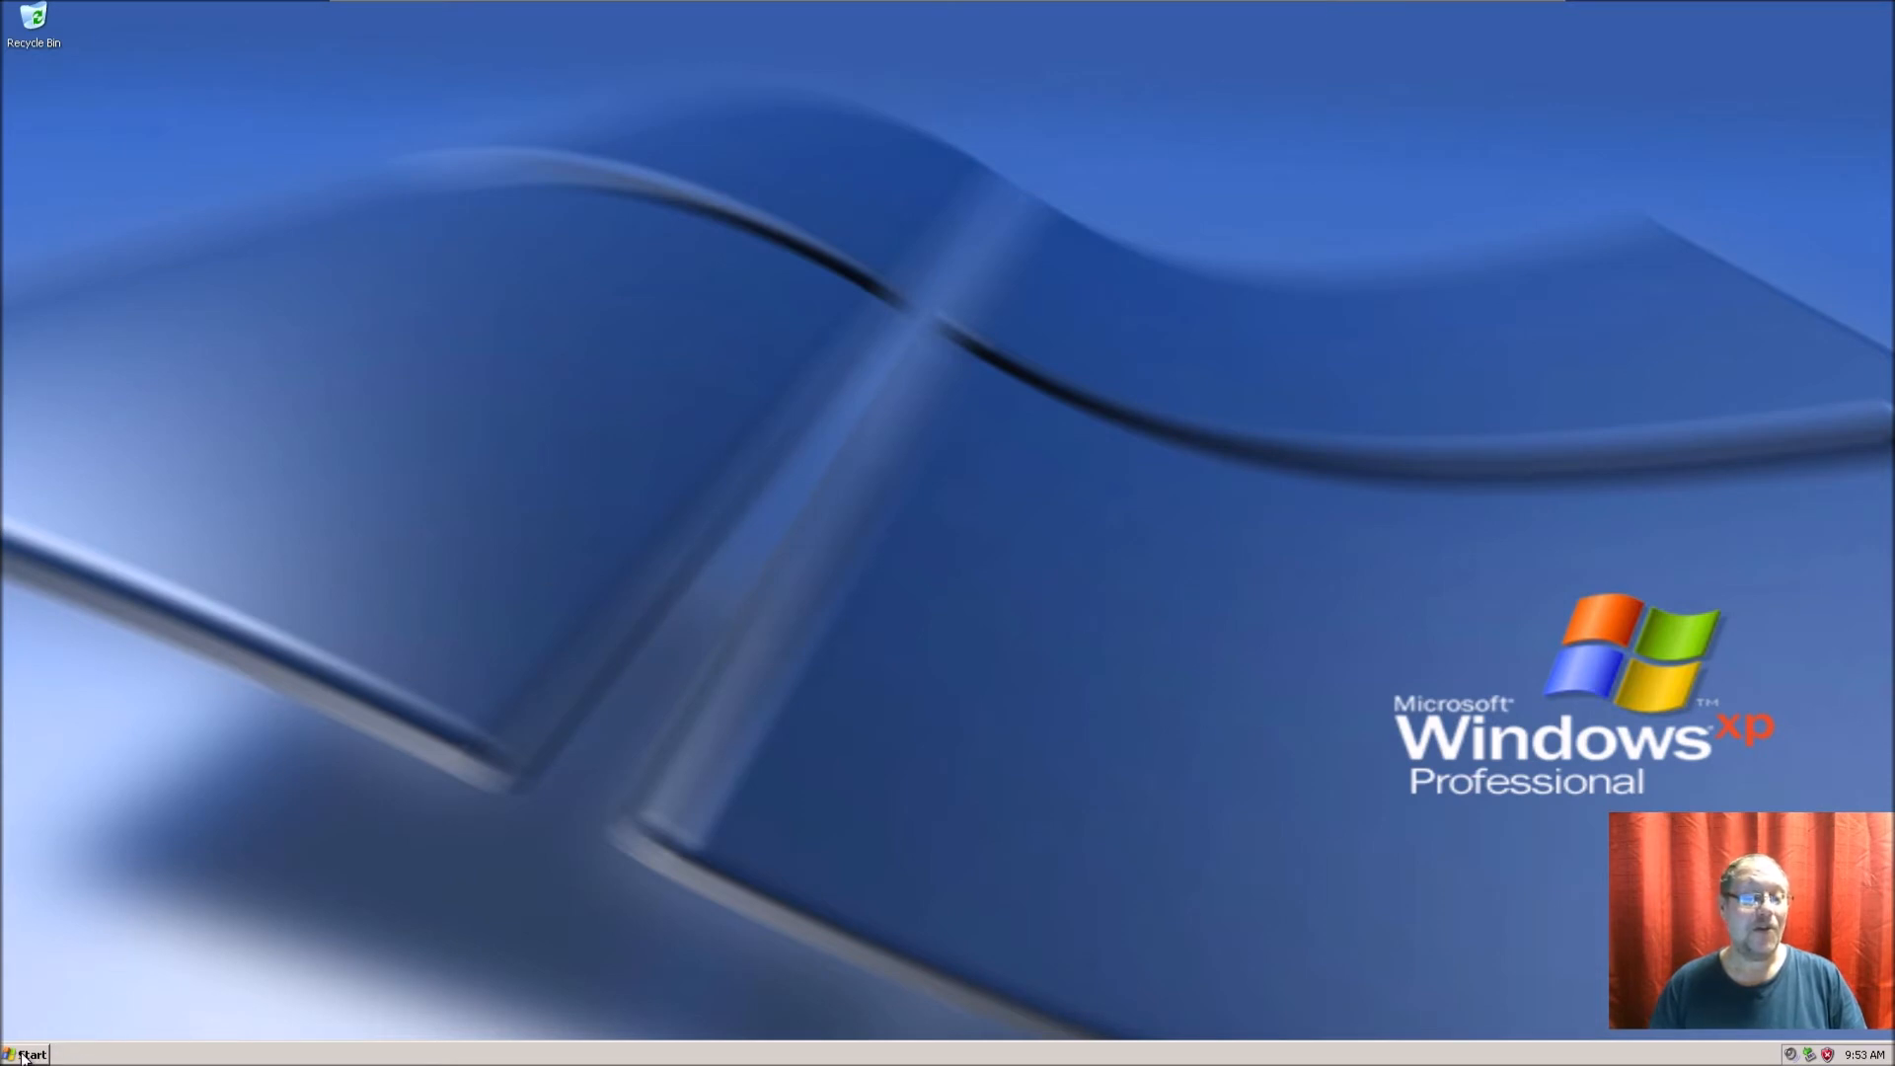
pyautogui.click(28, 1050)
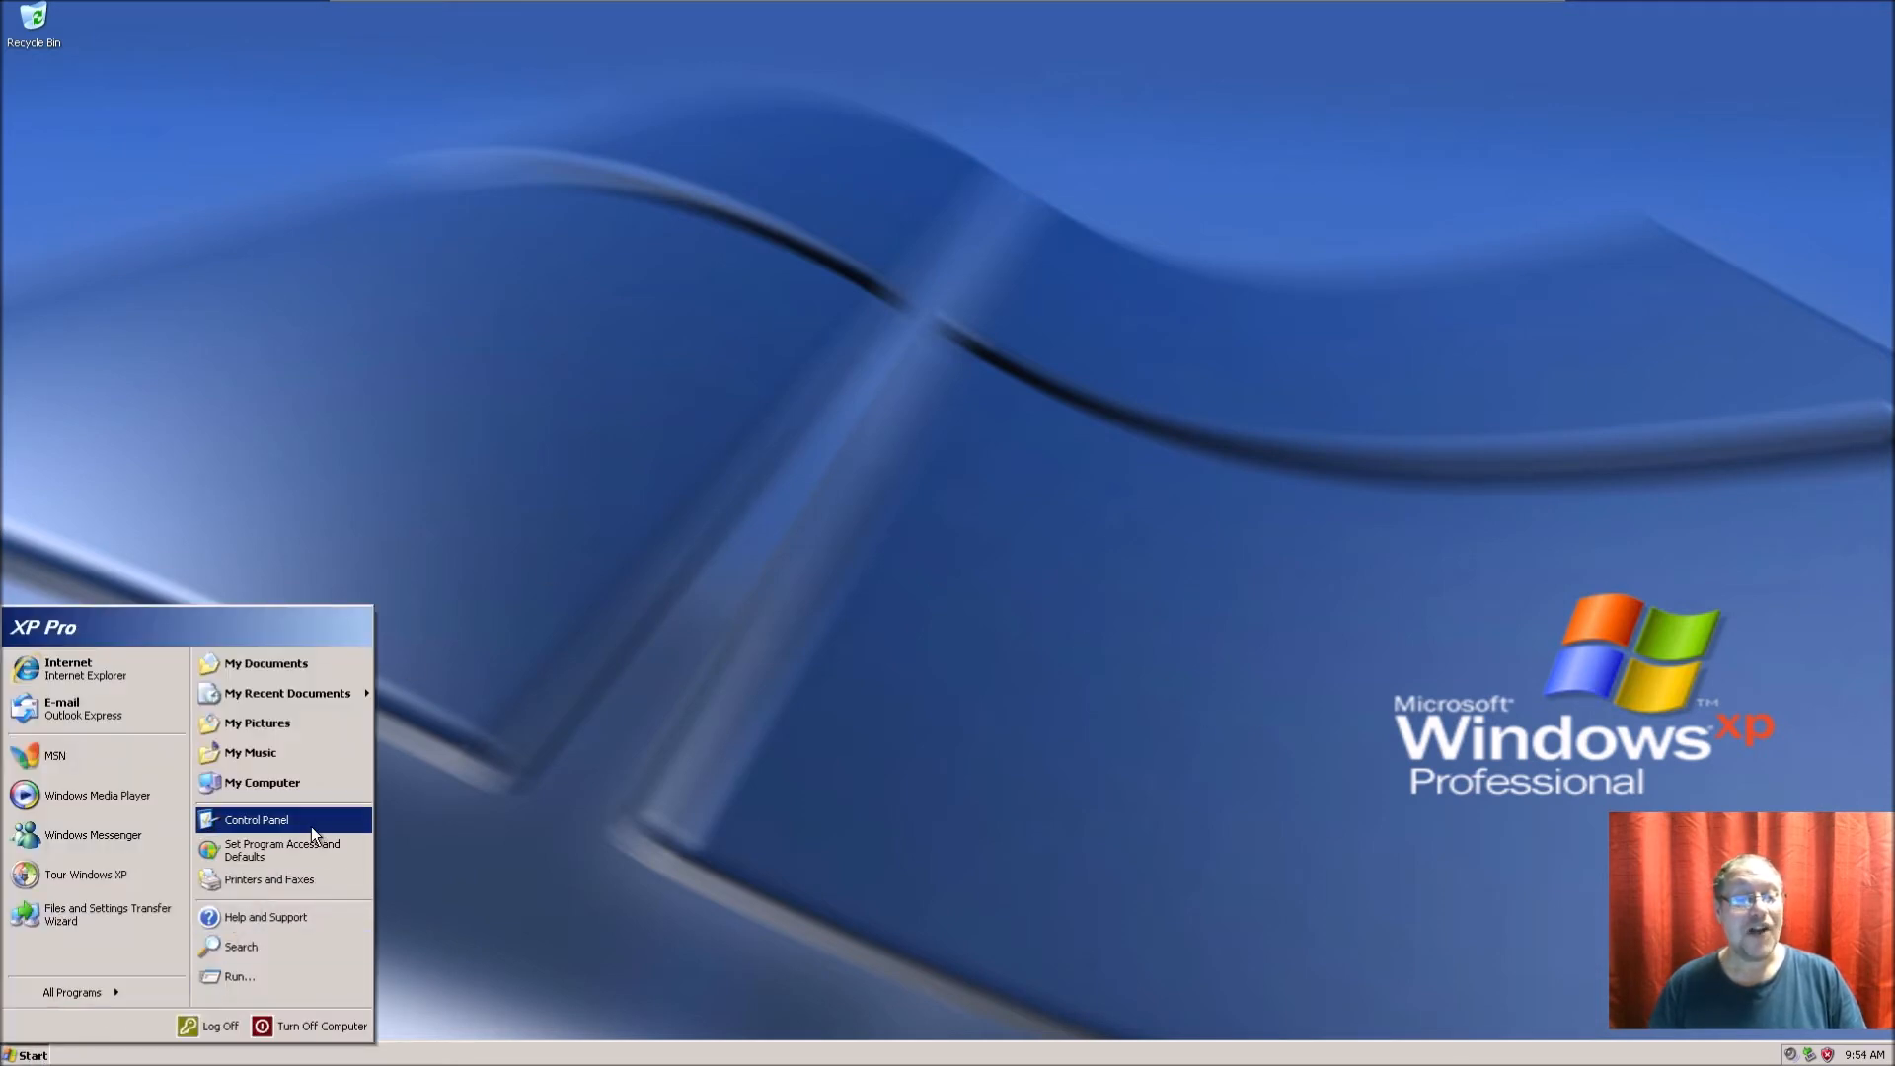
pyautogui.click(251, 819)
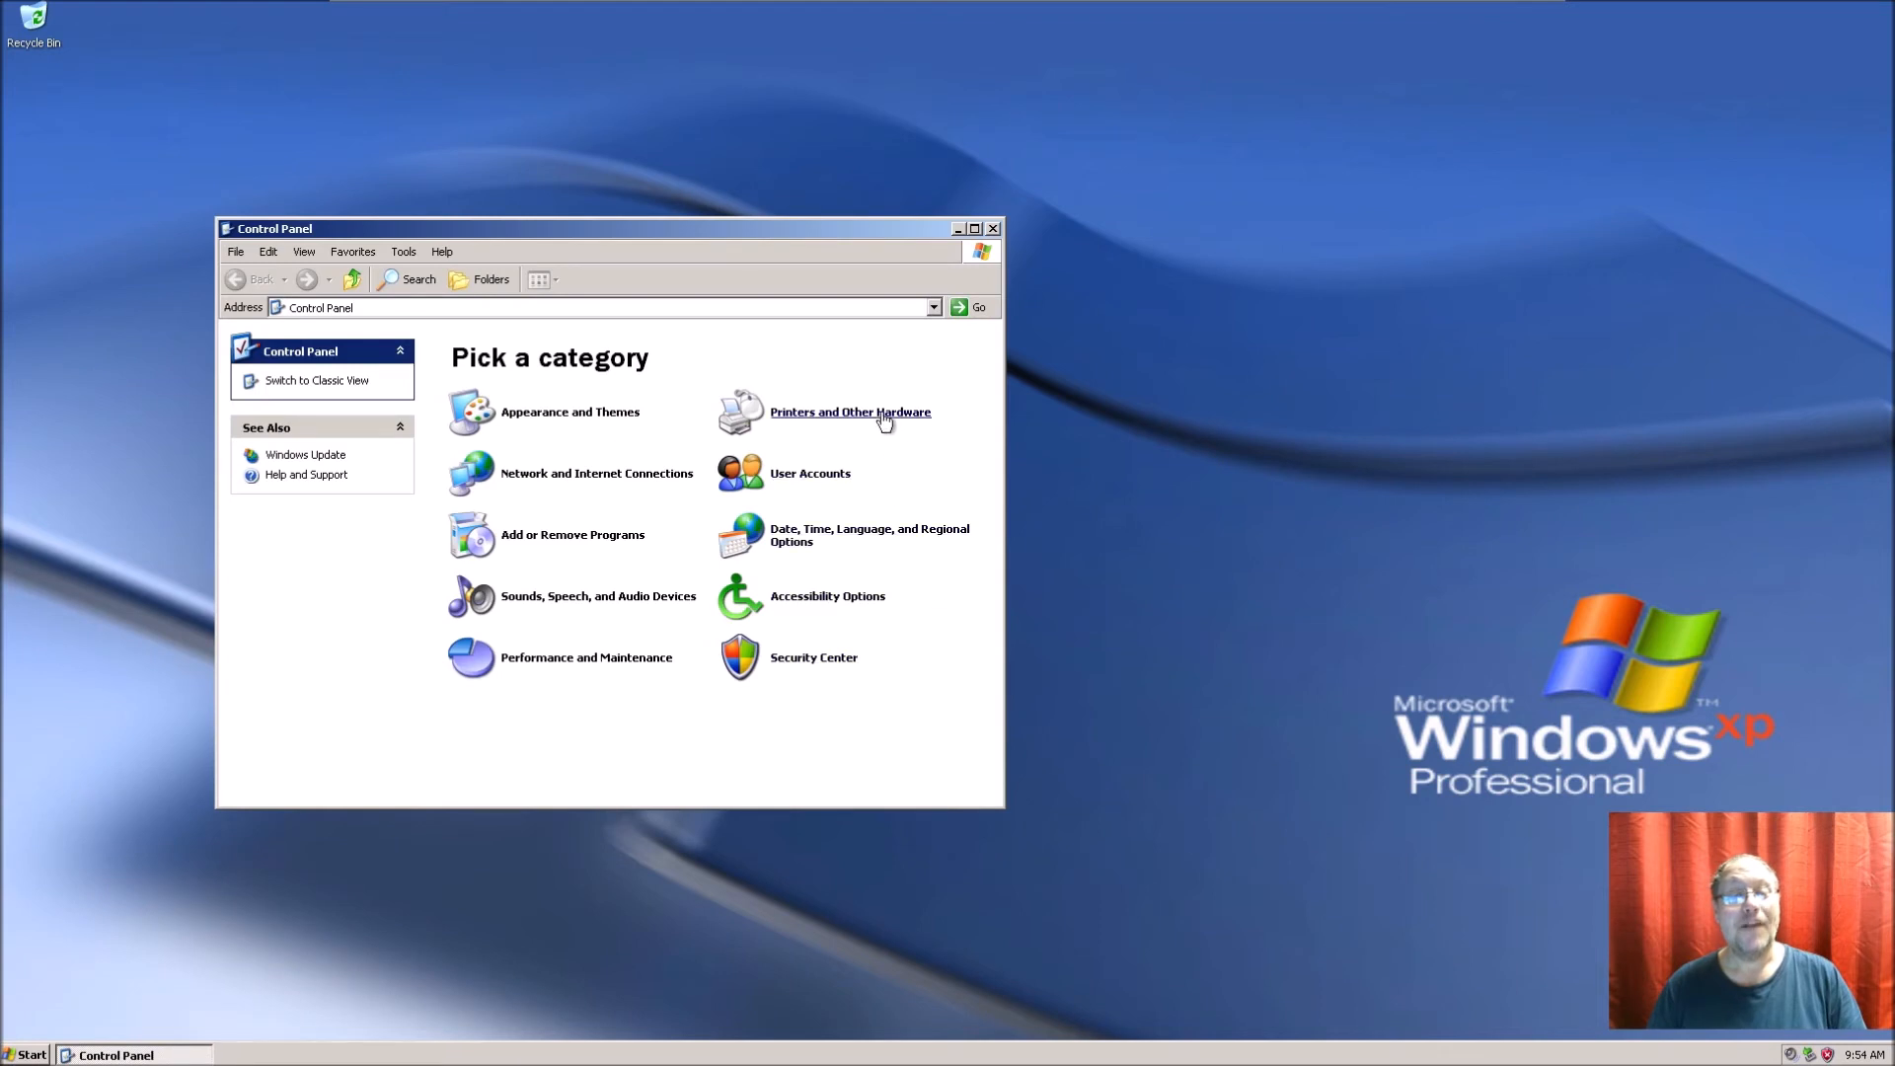
pyautogui.click(851, 413)
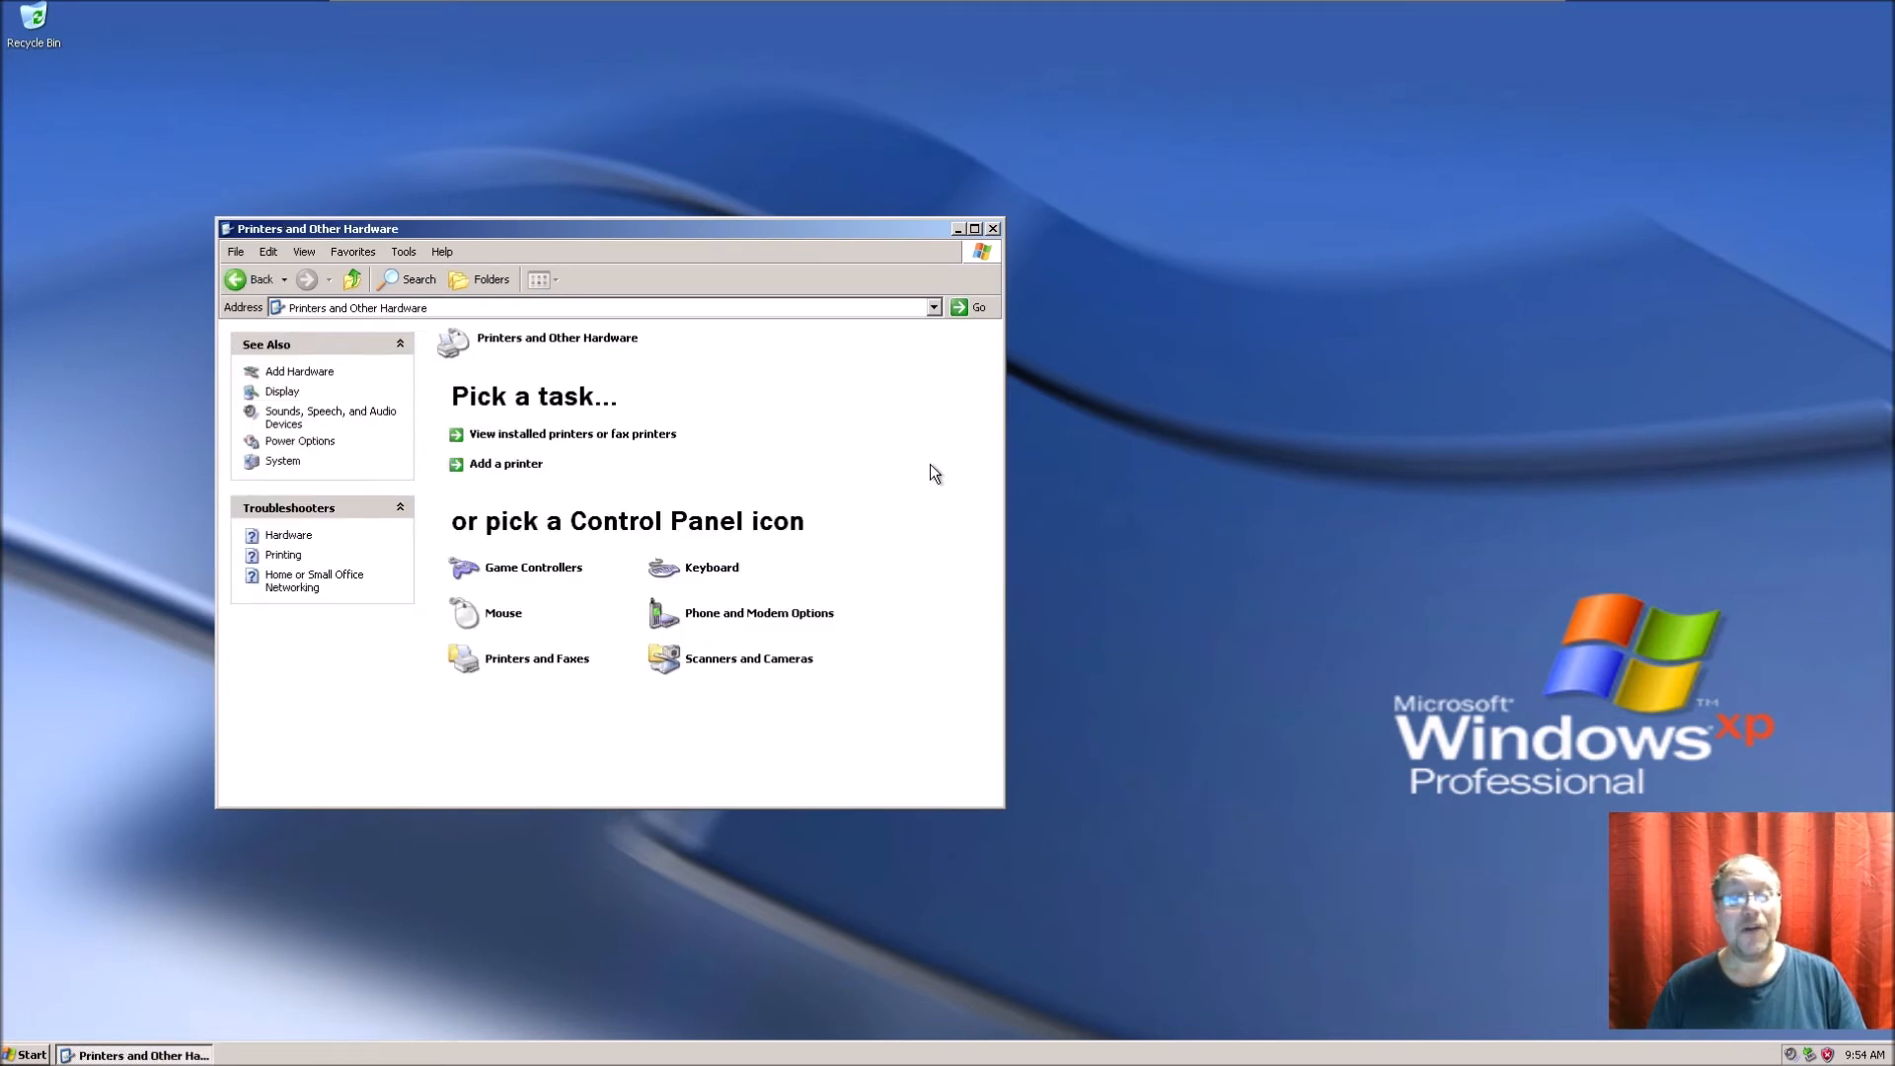
pyautogui.moveTo(801, 492)
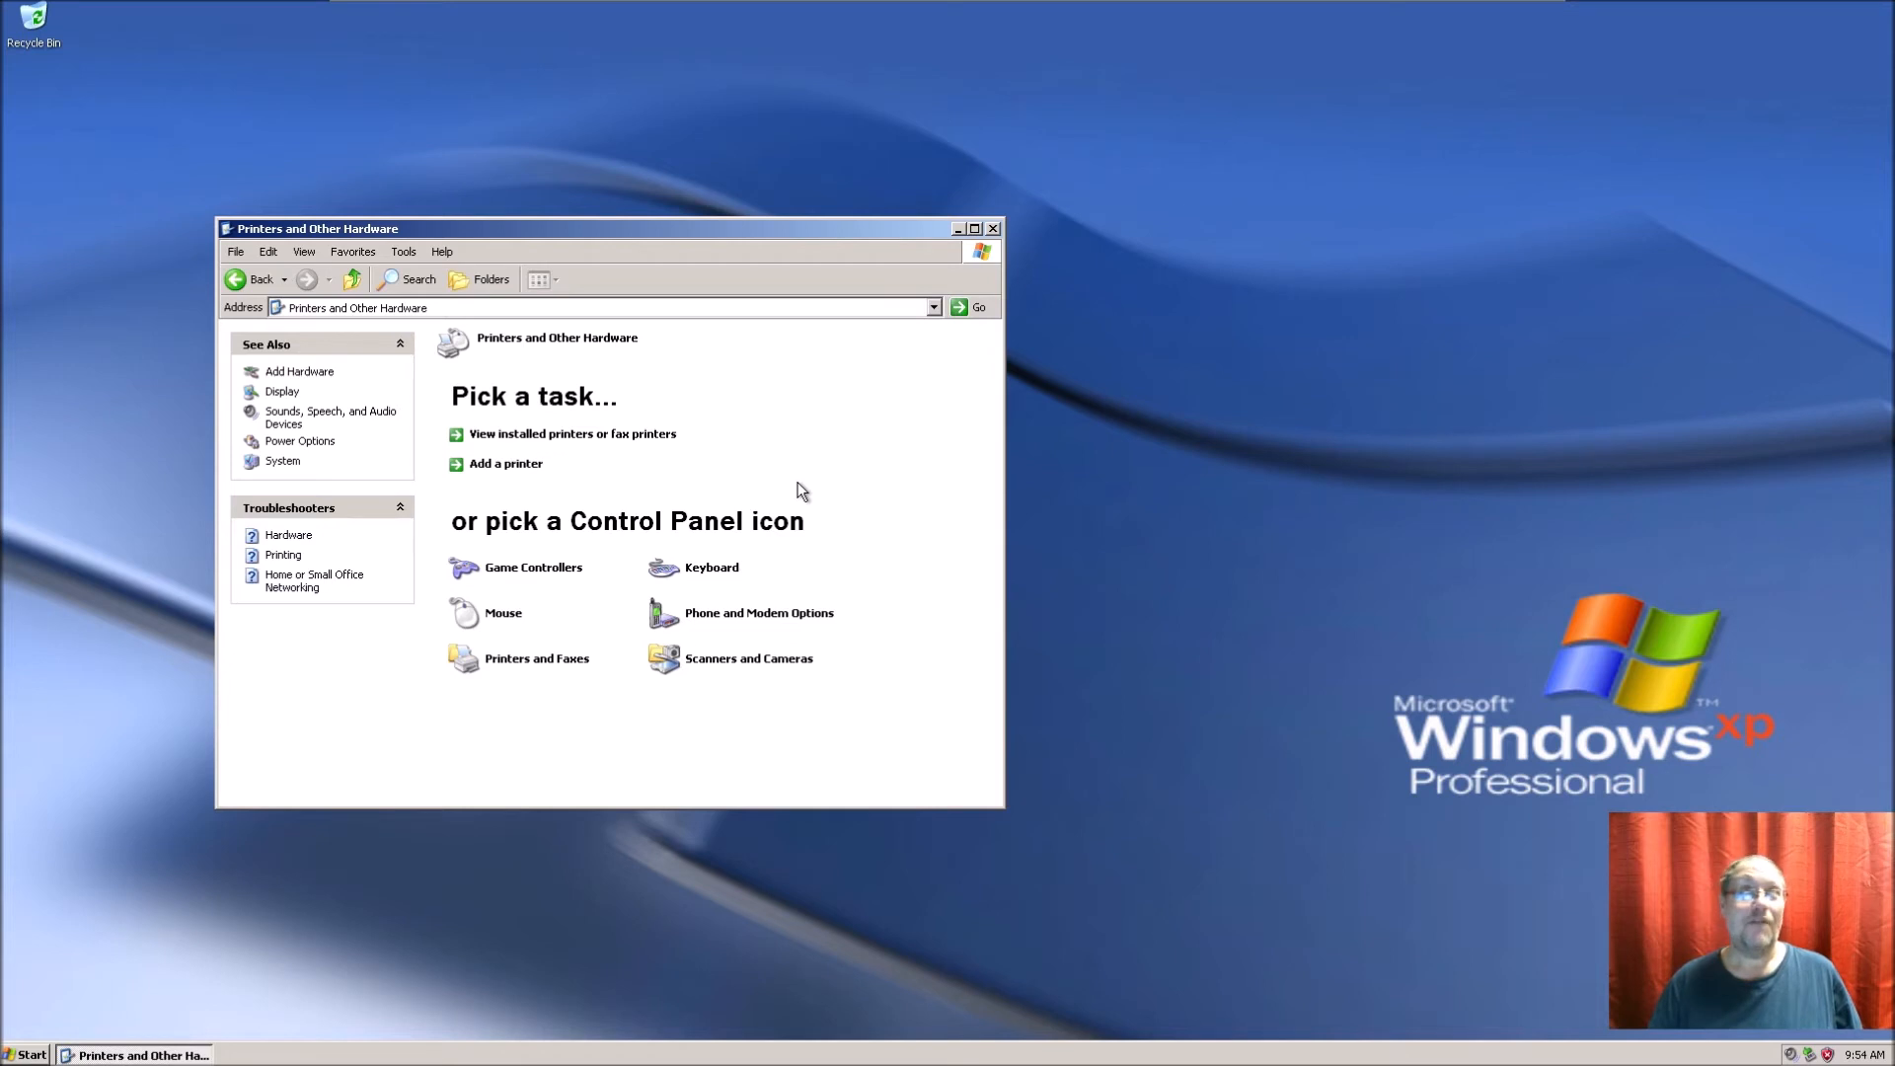
pyautogui.moveTo(861, 407)
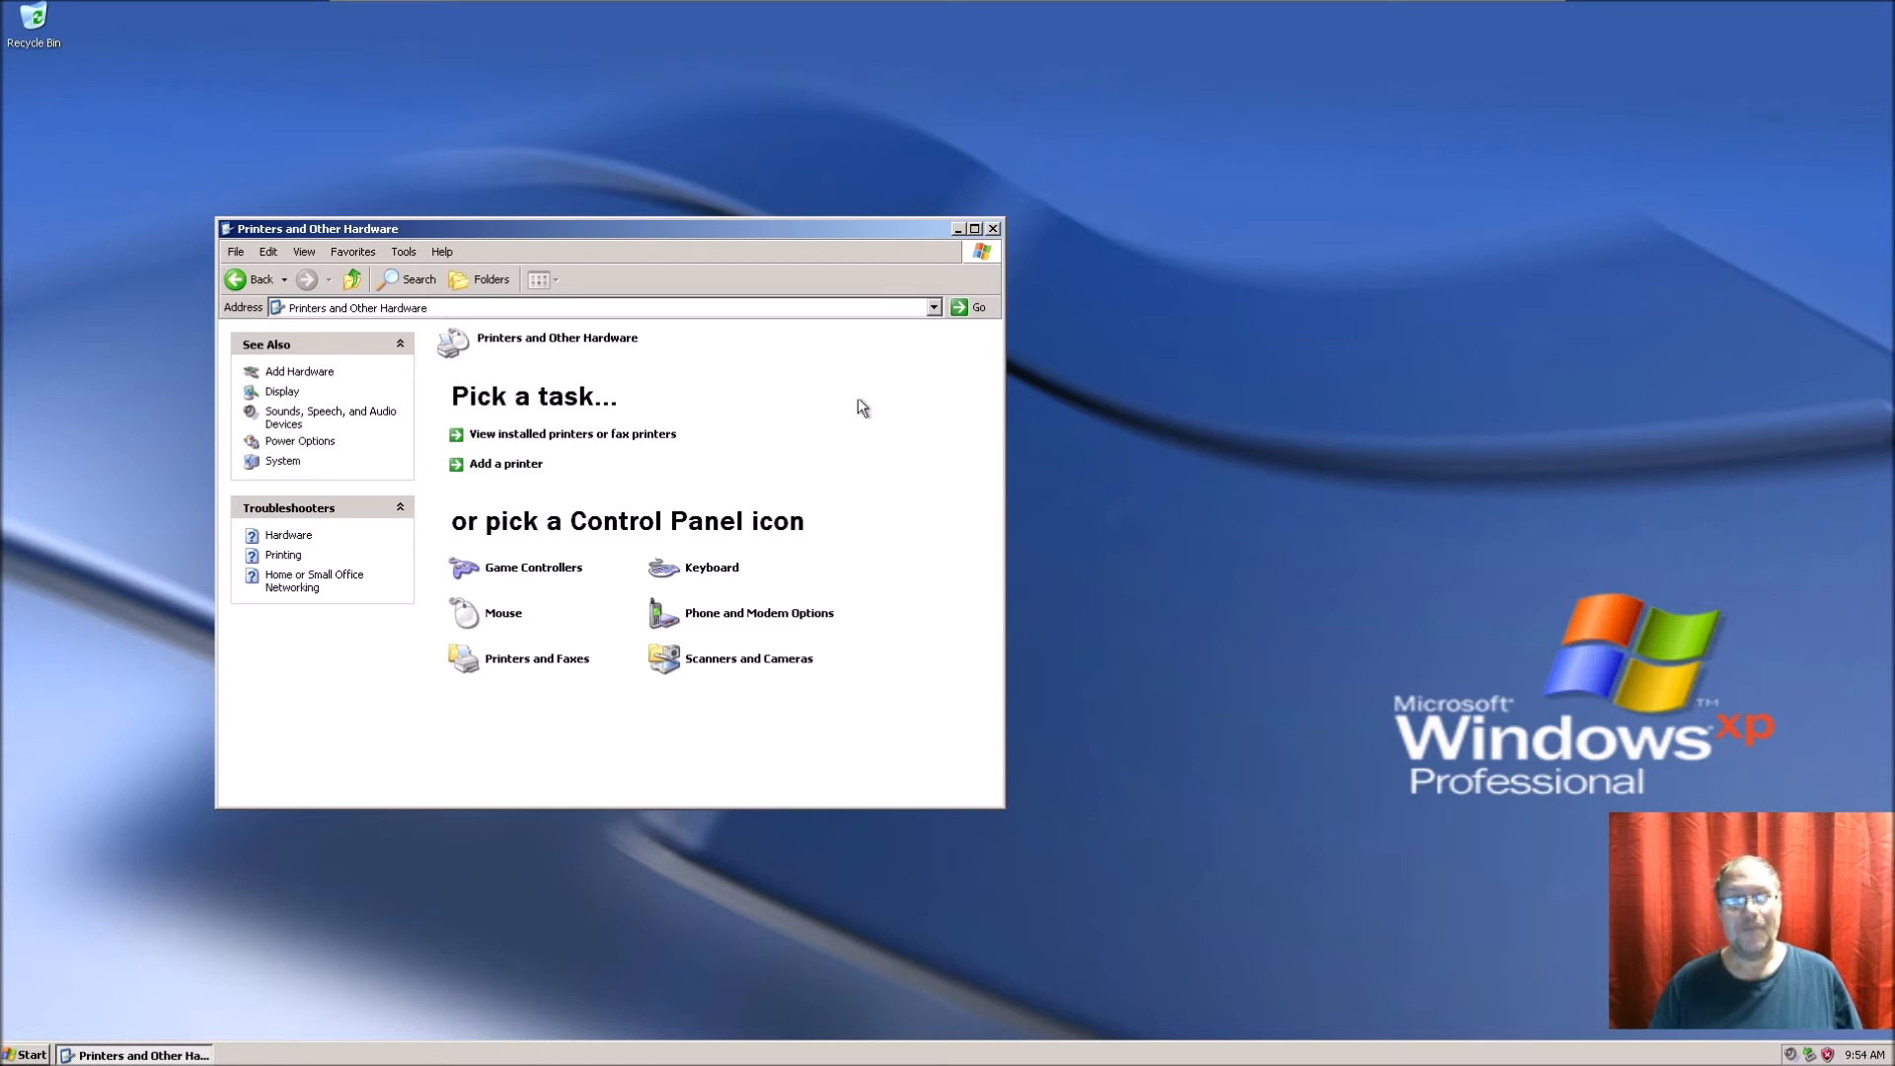
pyautogui.click(992, 229)
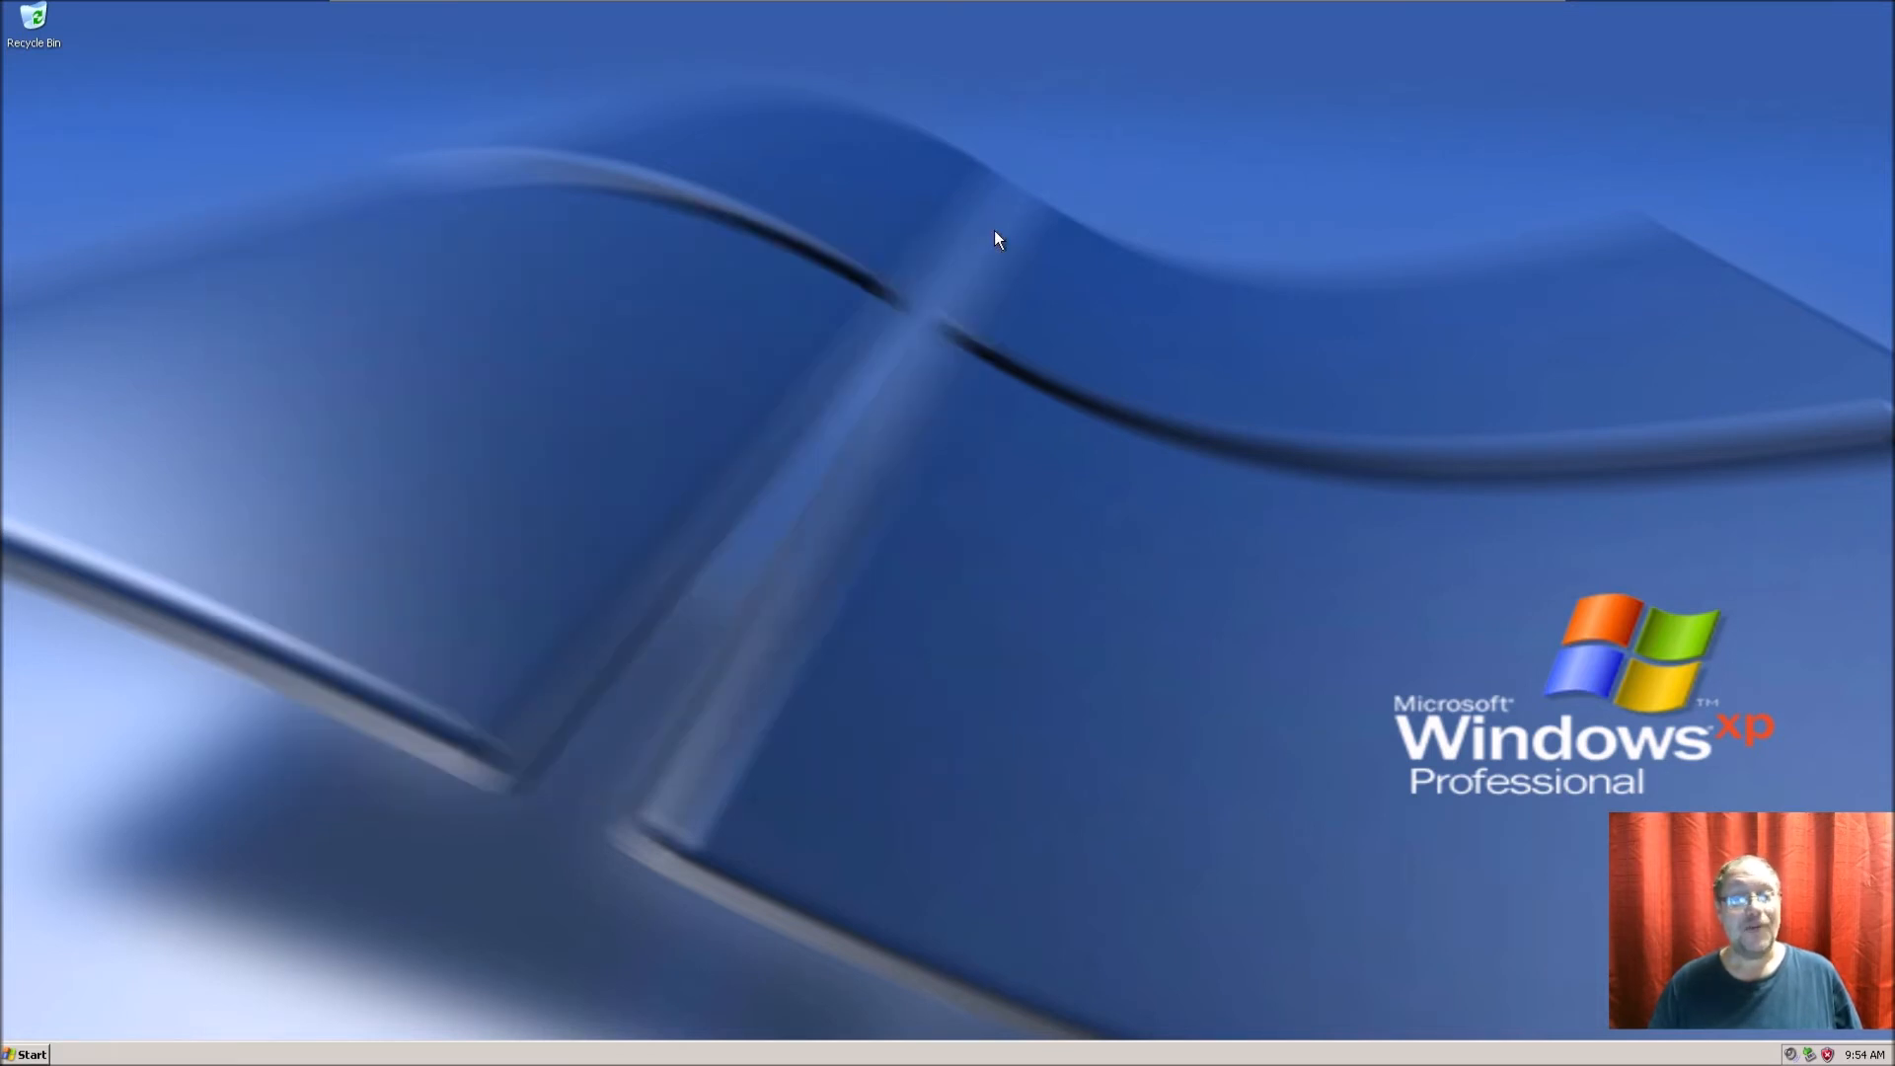
pyautogui.moveTo(1056, 363)
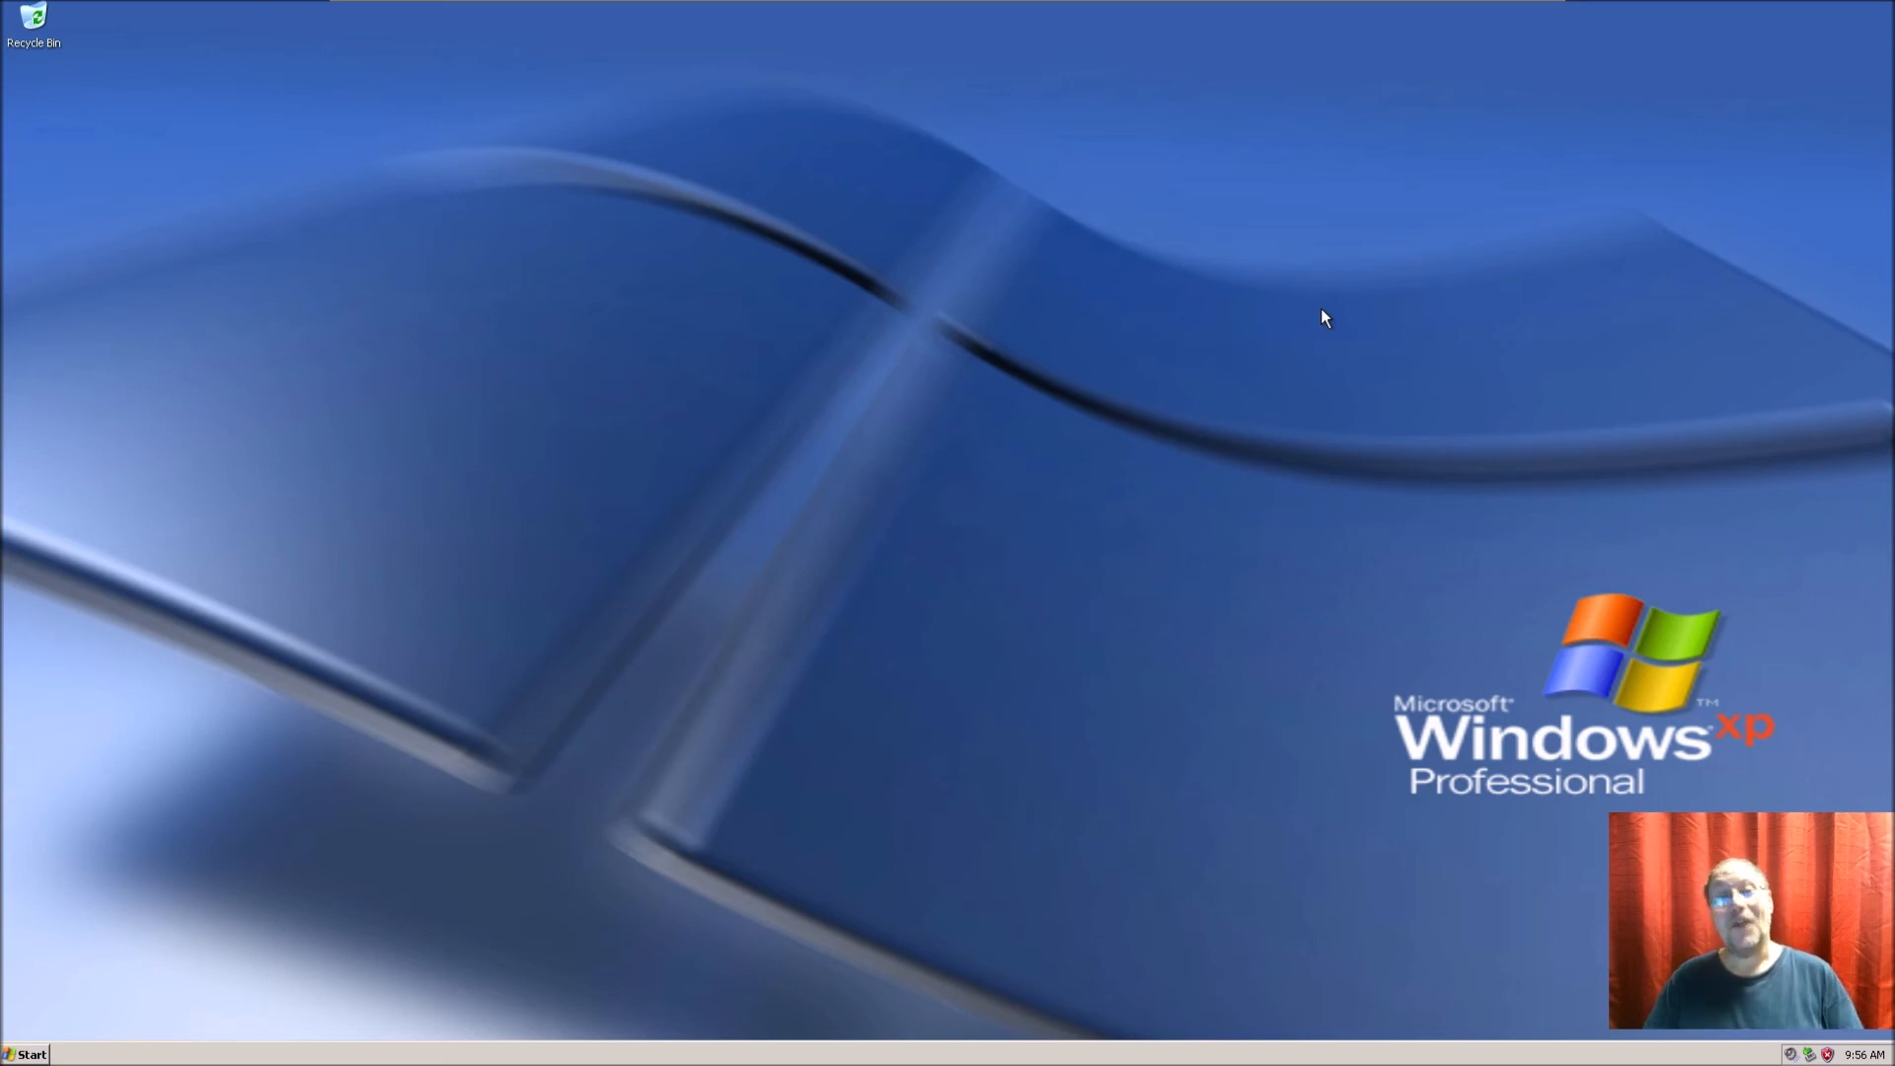
pyautogui.moveTo(1330, 324)
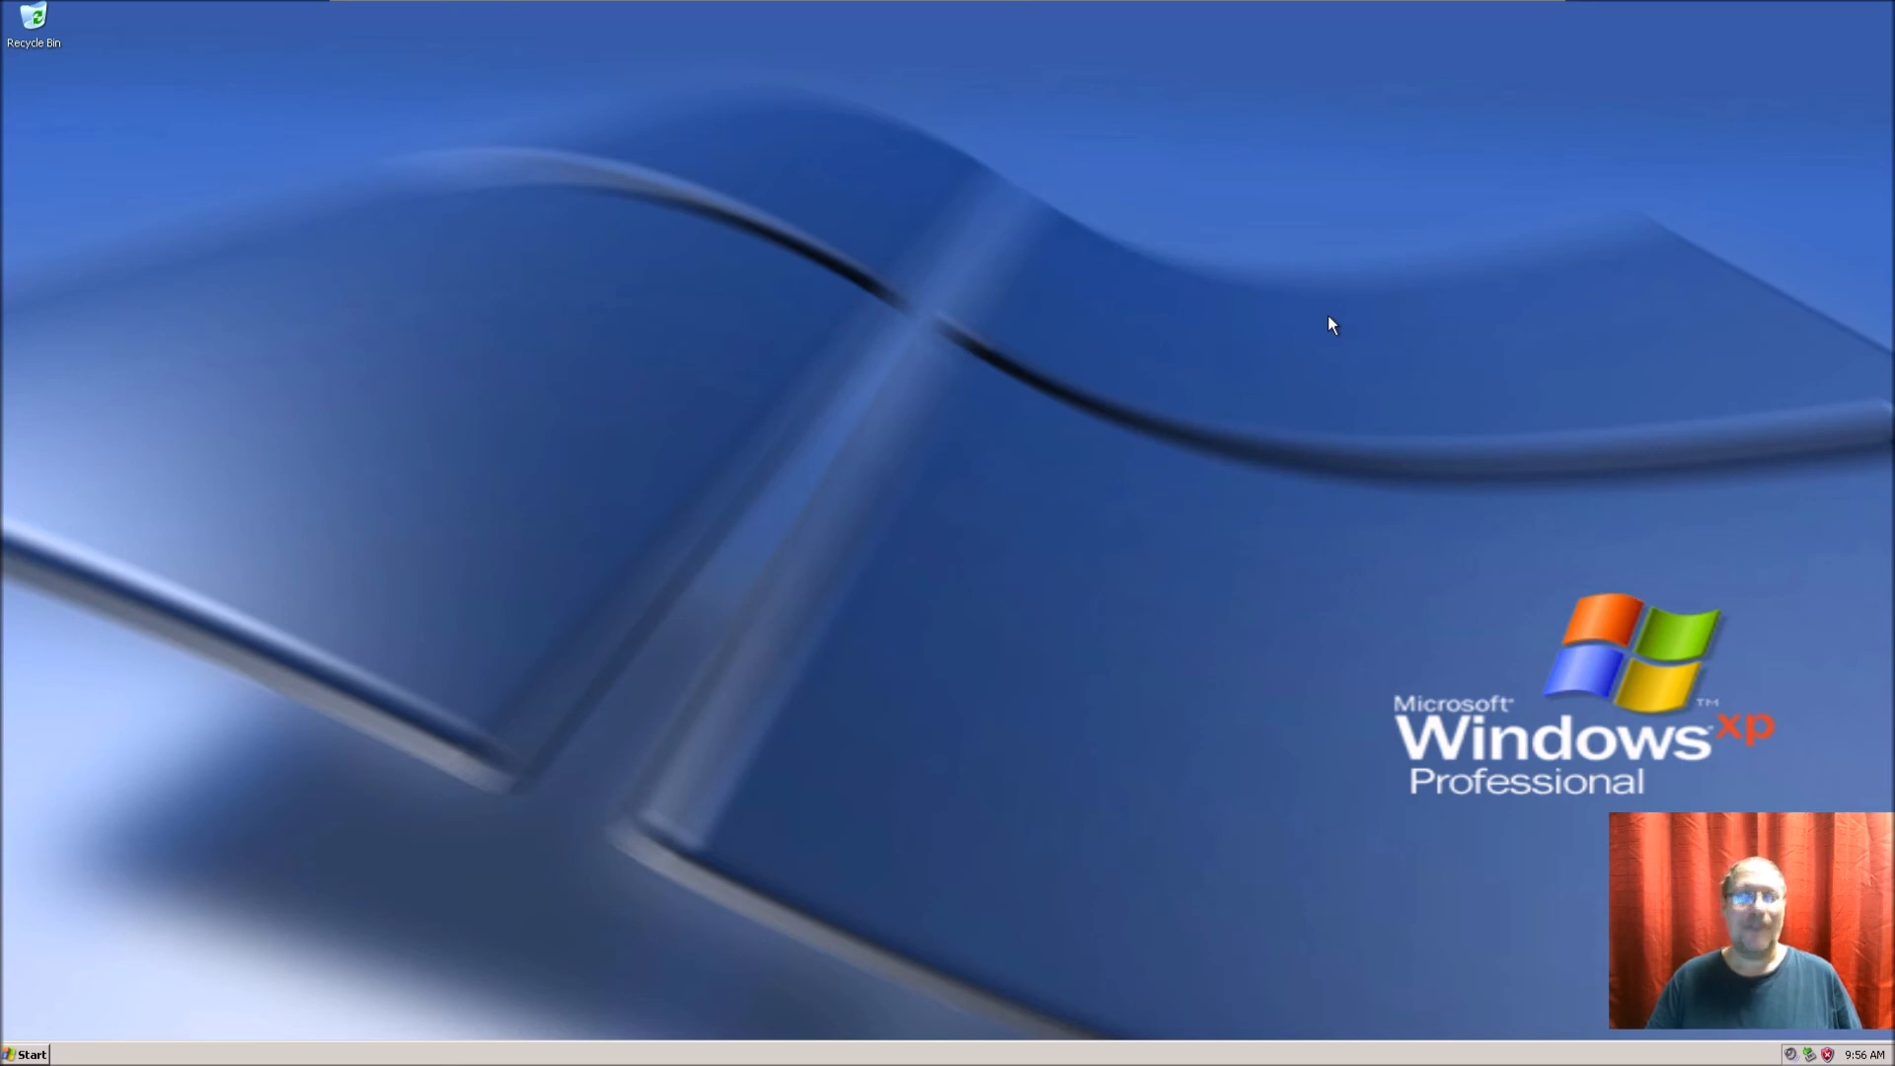
pyautogui.moveTo(1606, 513)
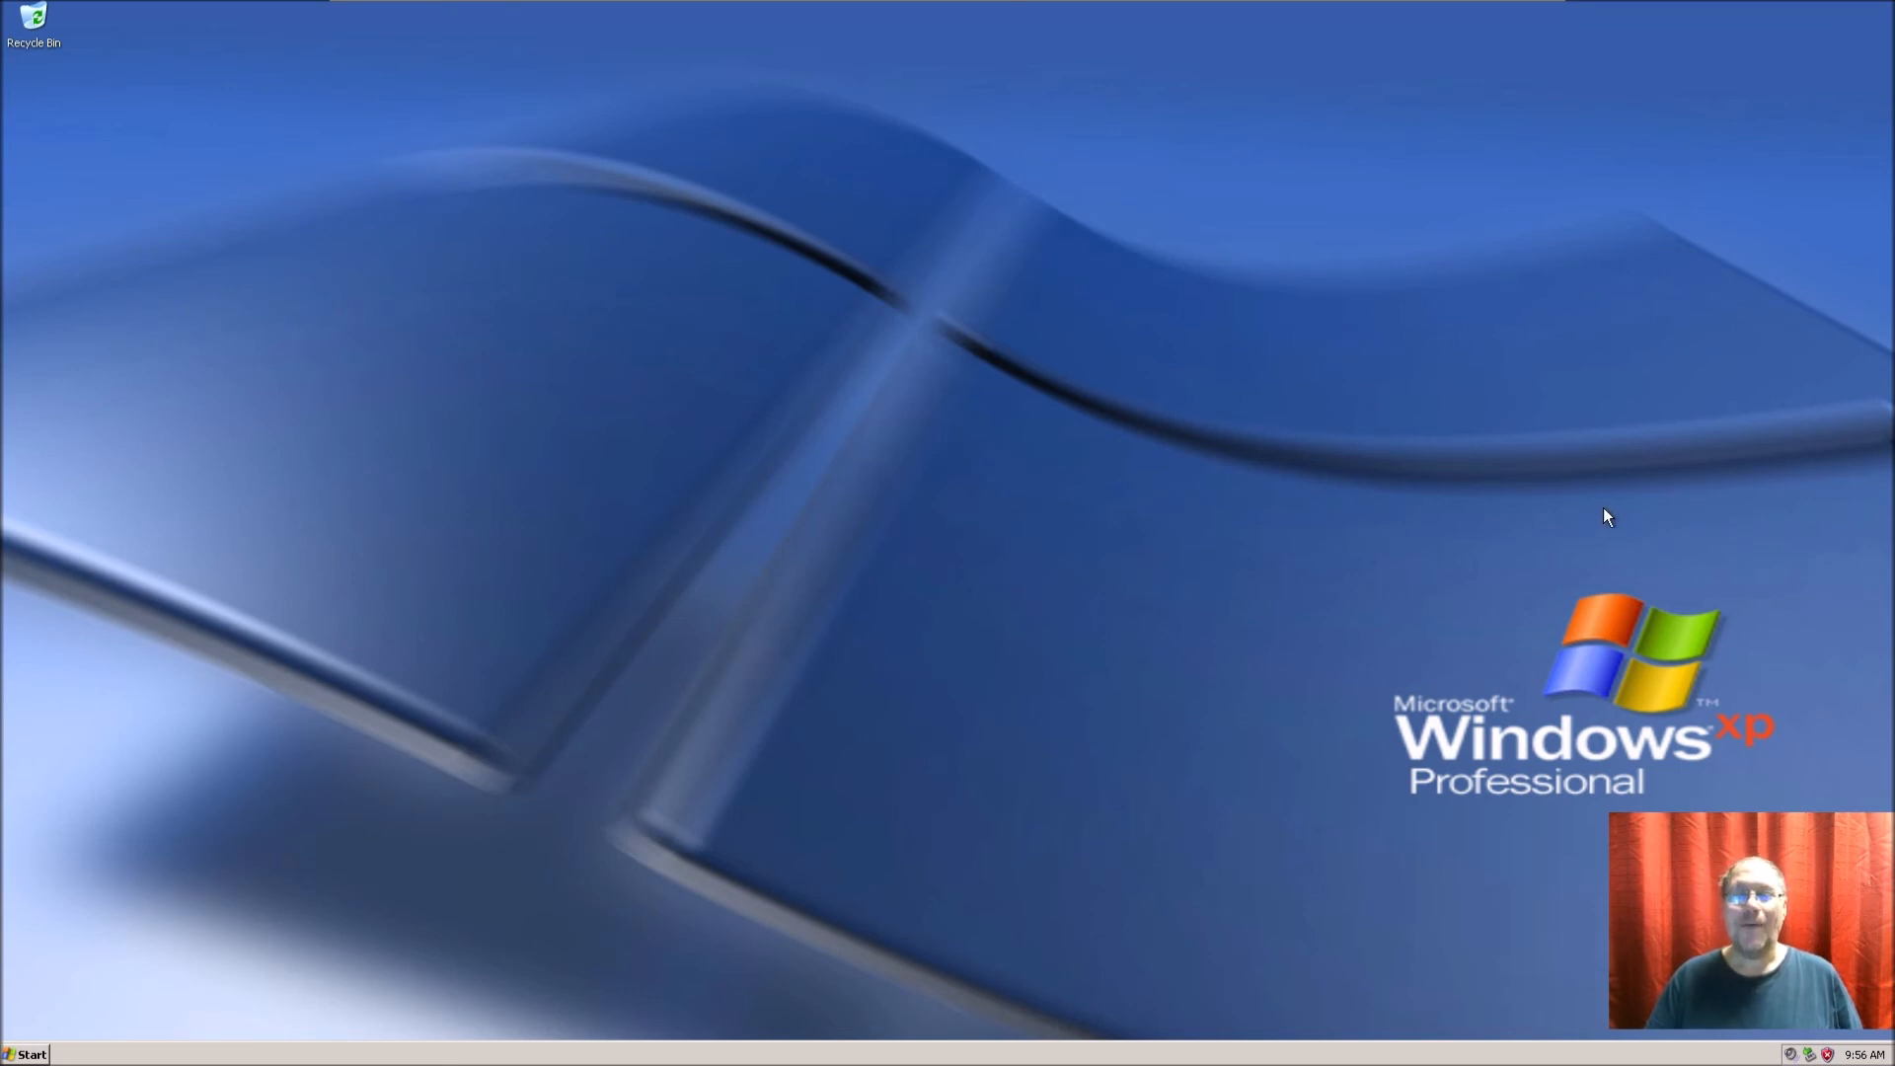
pyautogui.moveTo(1318, 645)
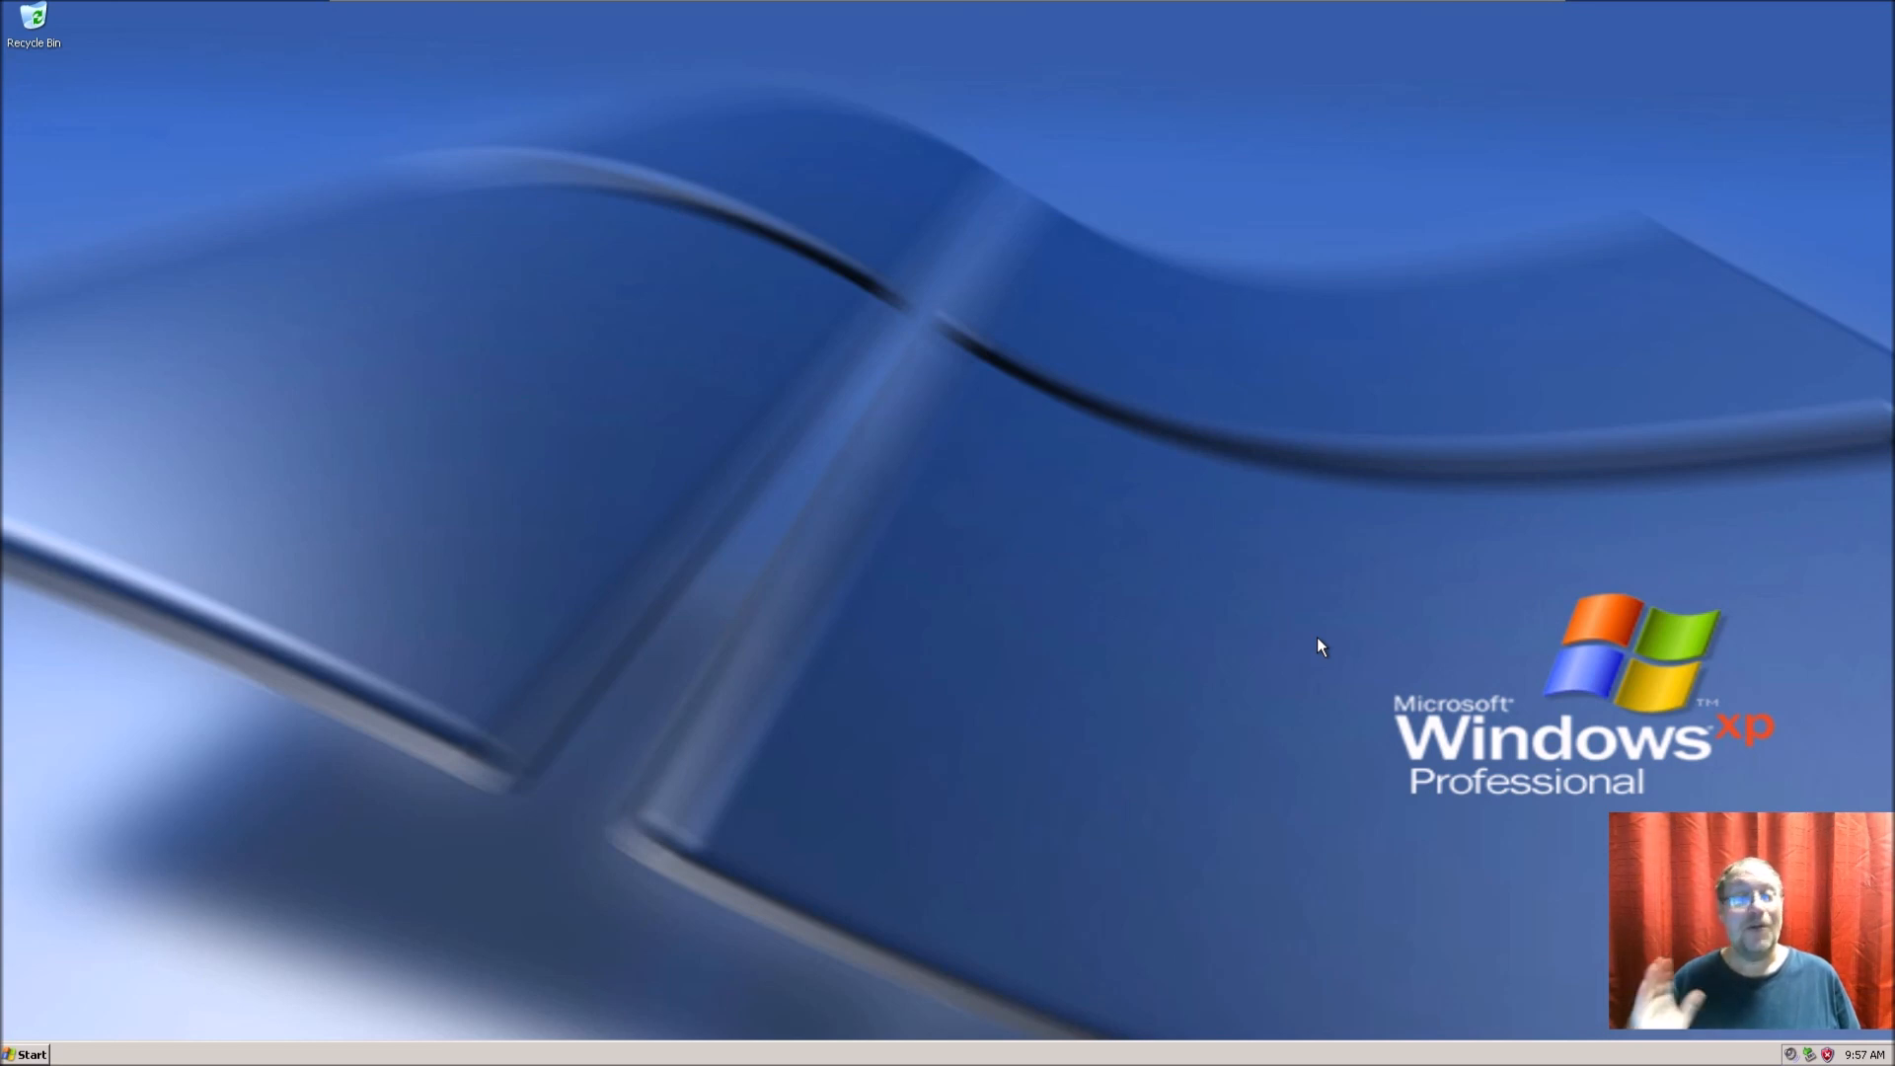
pyautogui.moveTo(1480, 239)
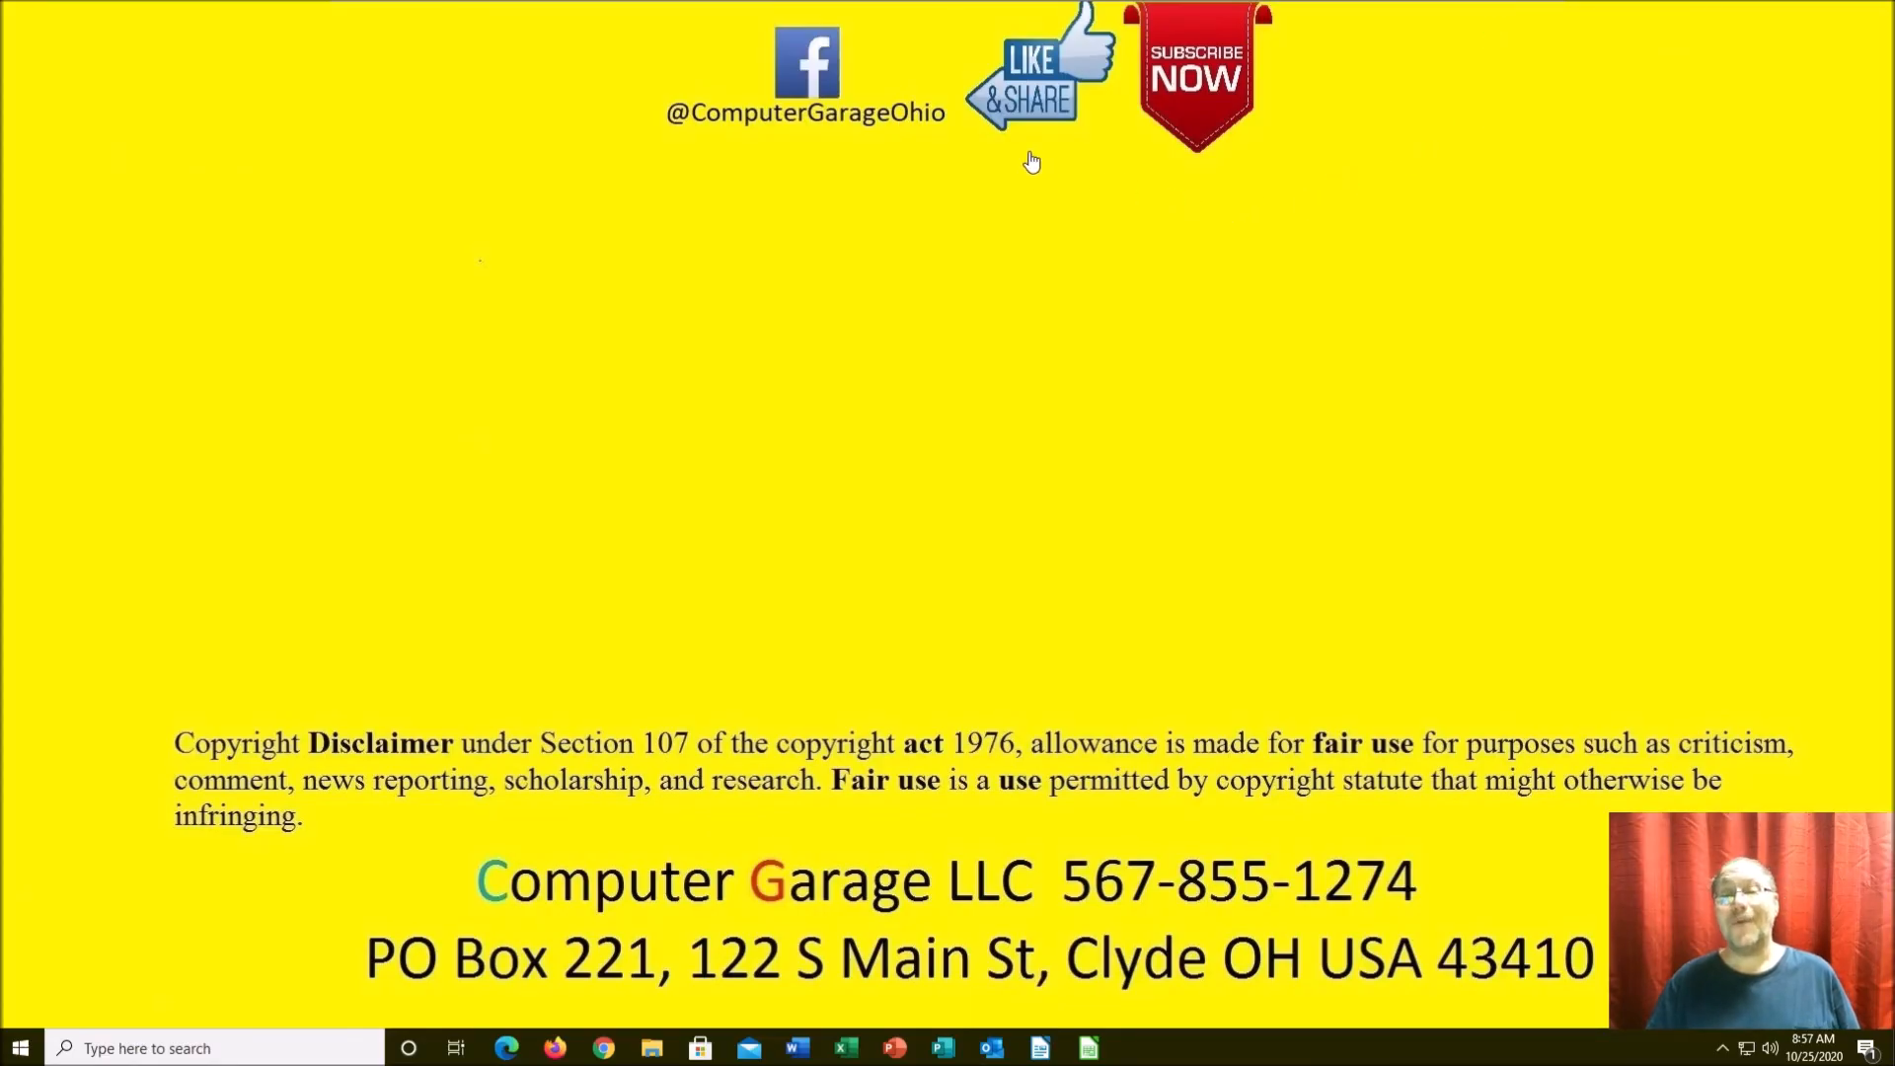
pyautogui.moveTo(1066, 197)
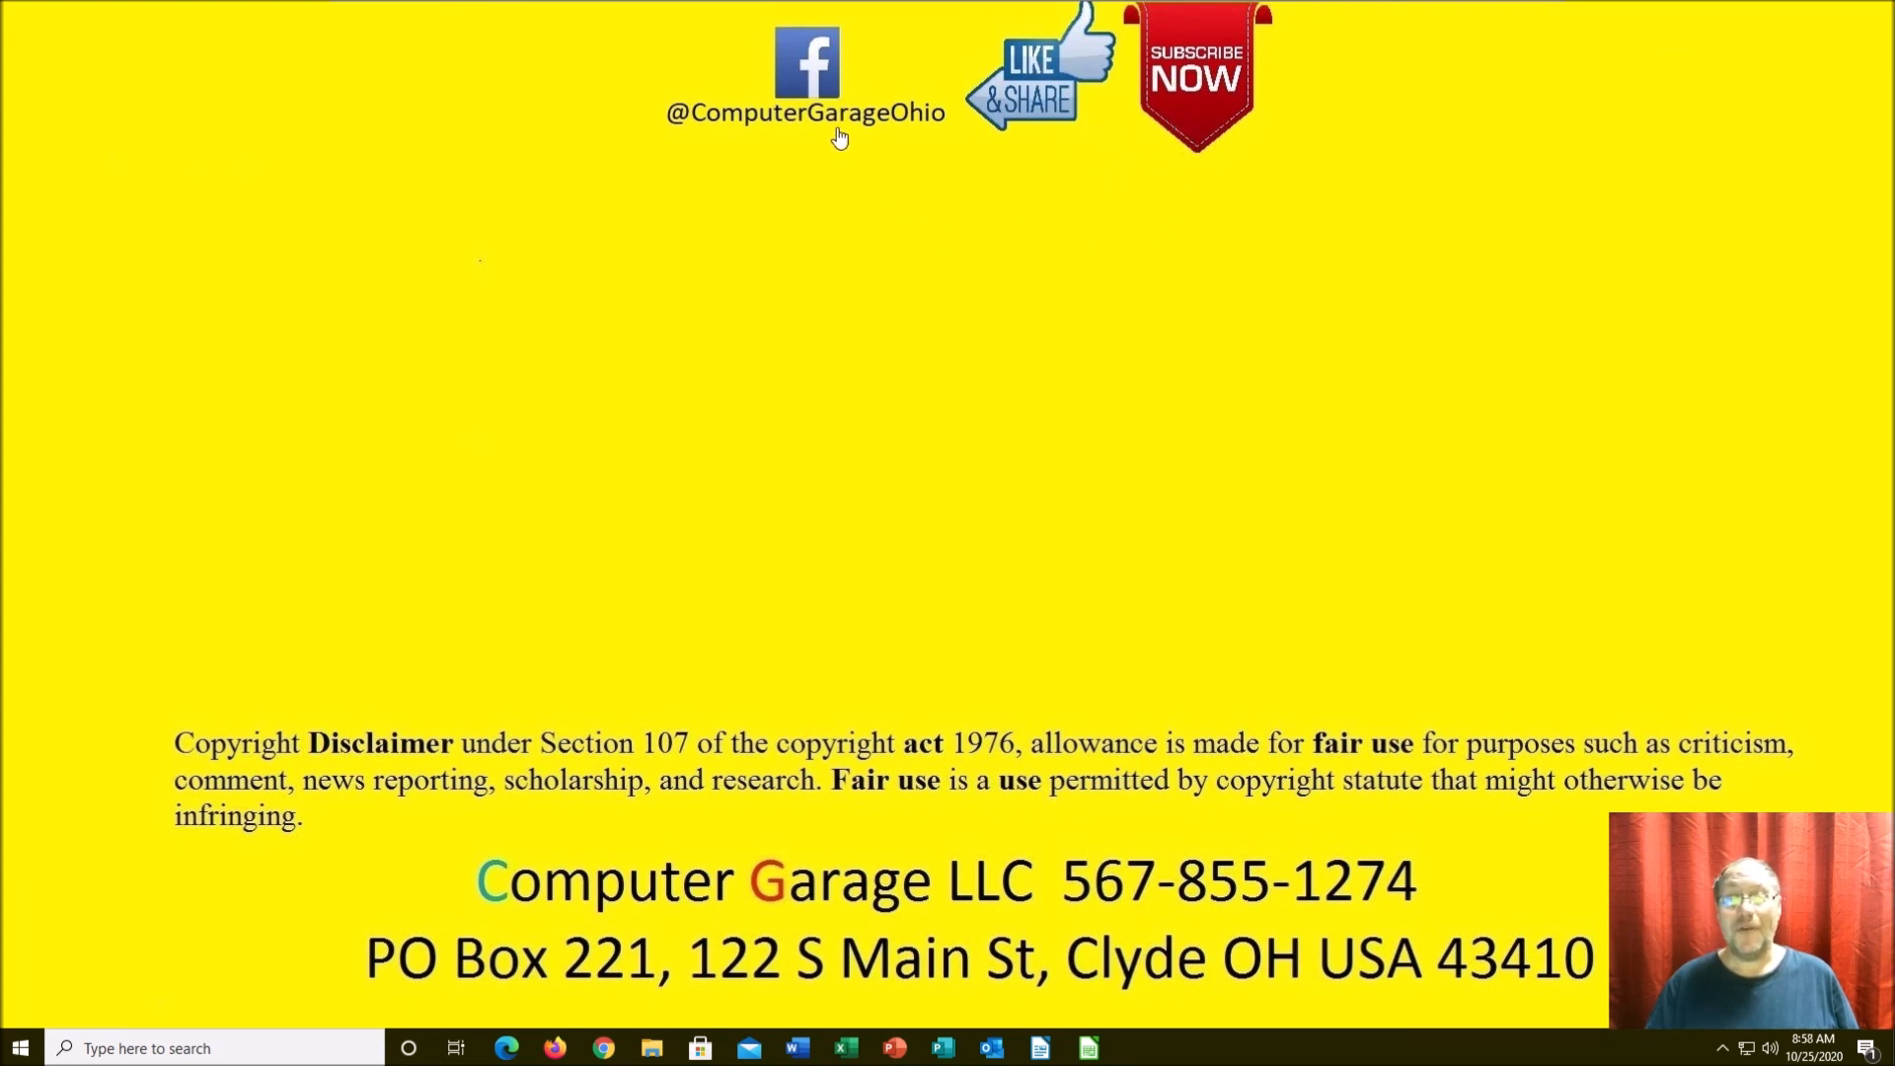
pyautogui.moveTo(1101, 860)
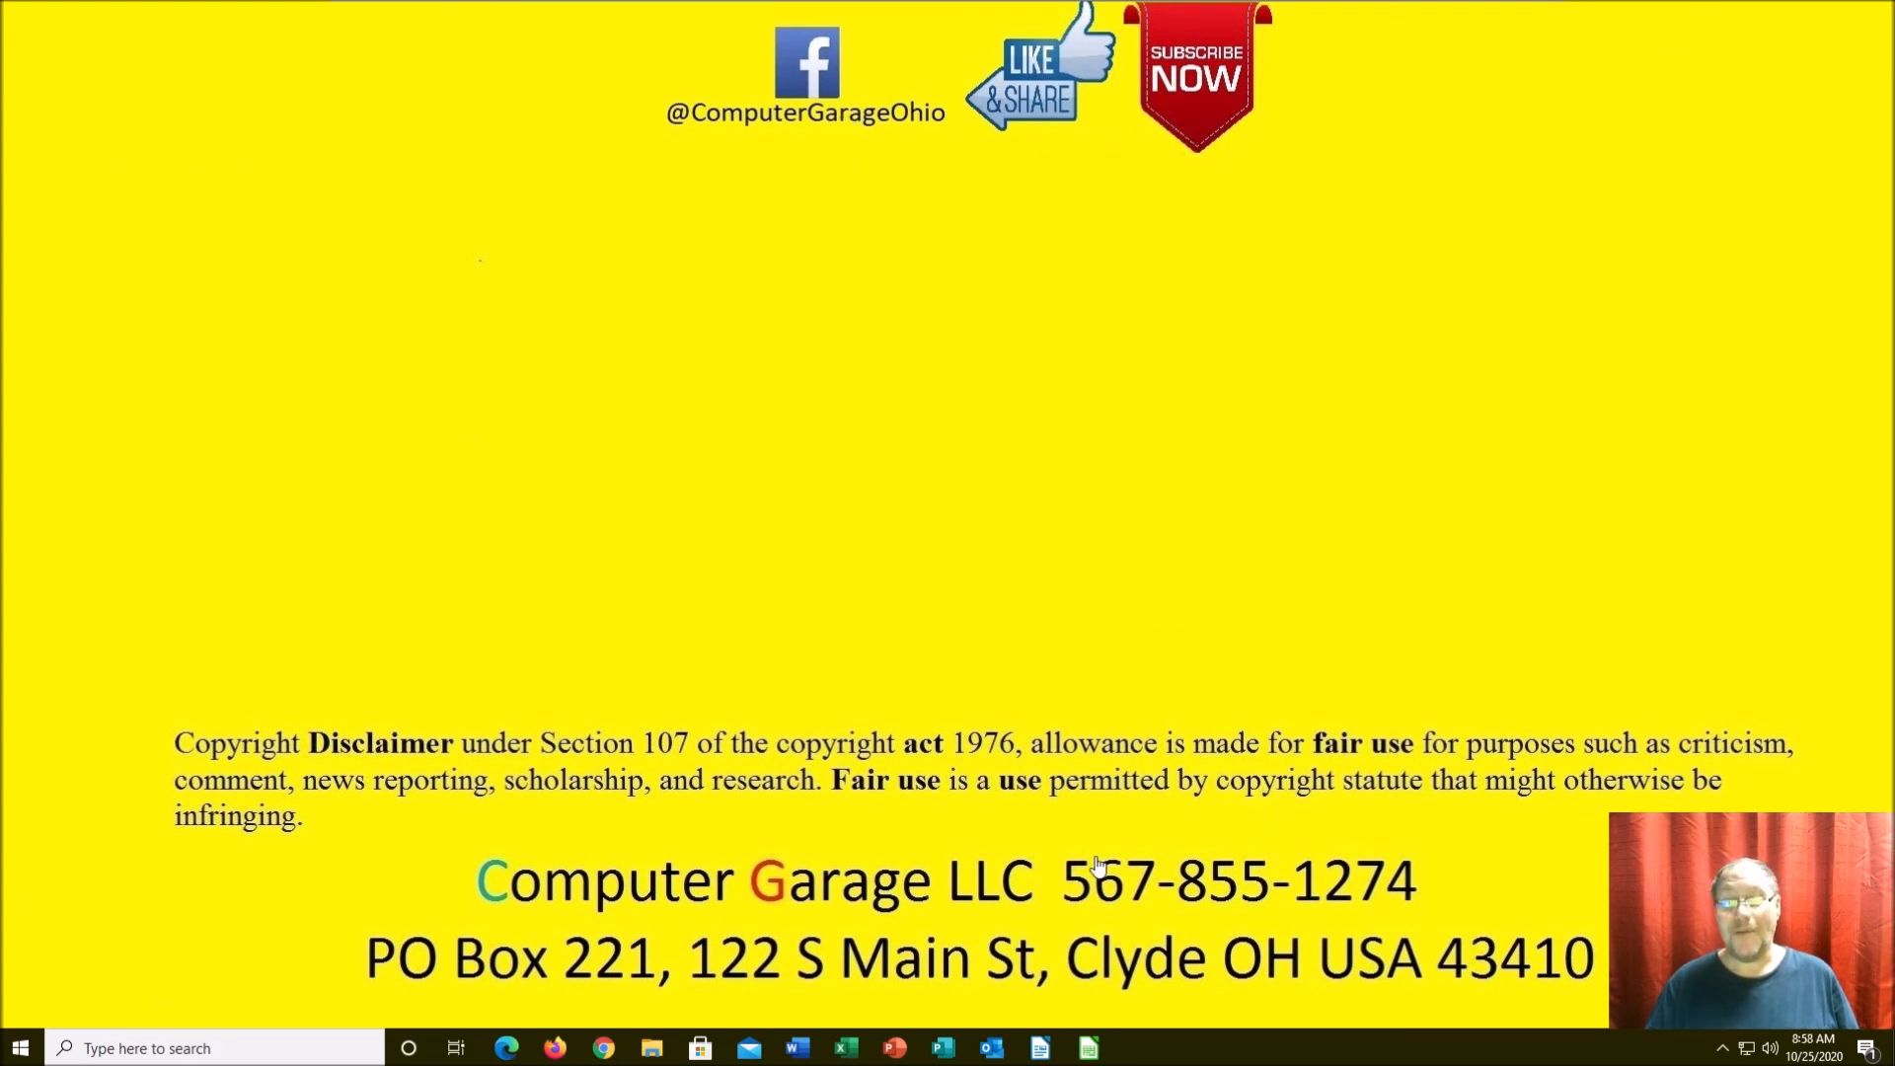